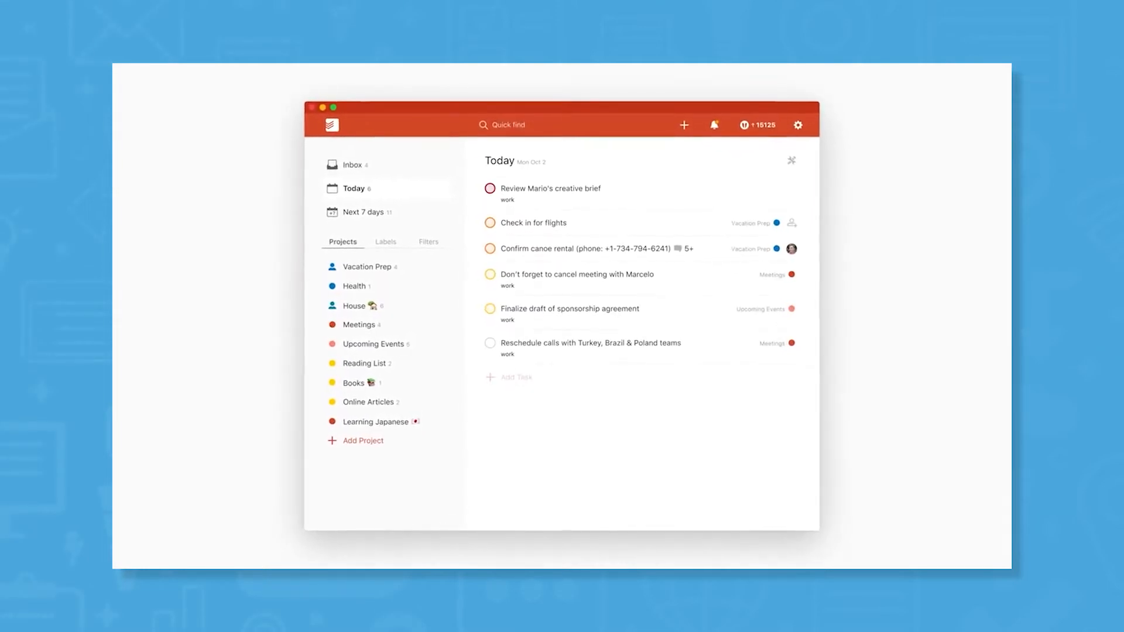
Step: Draft task 'Water the plants' repeating every Monday in House with priority 3
left_click(683, 125)
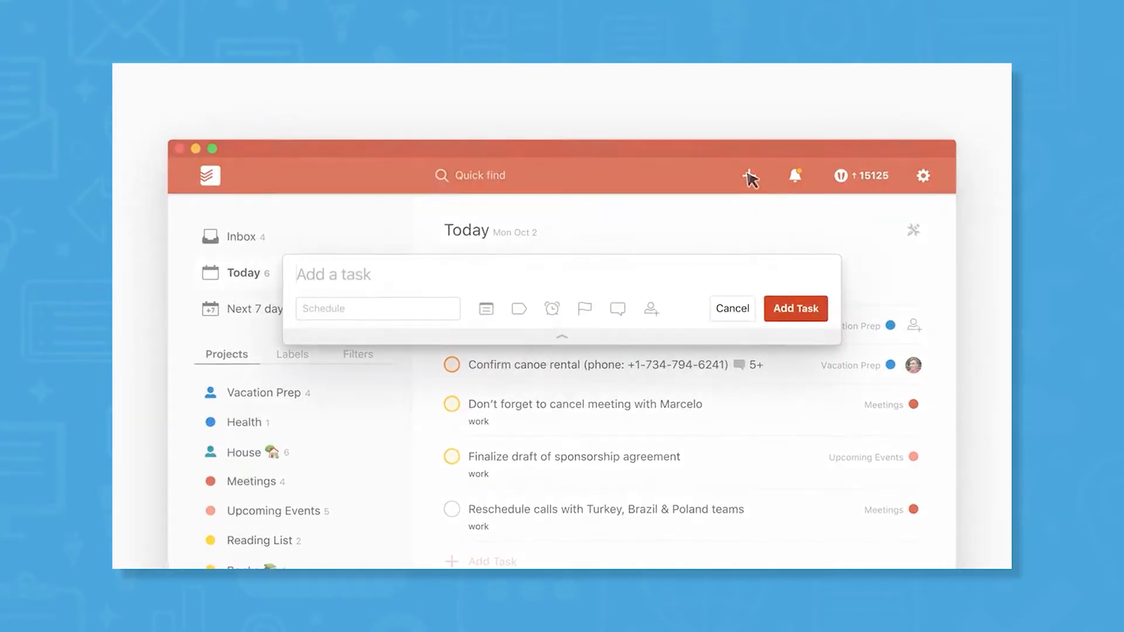
type("Water the plants")
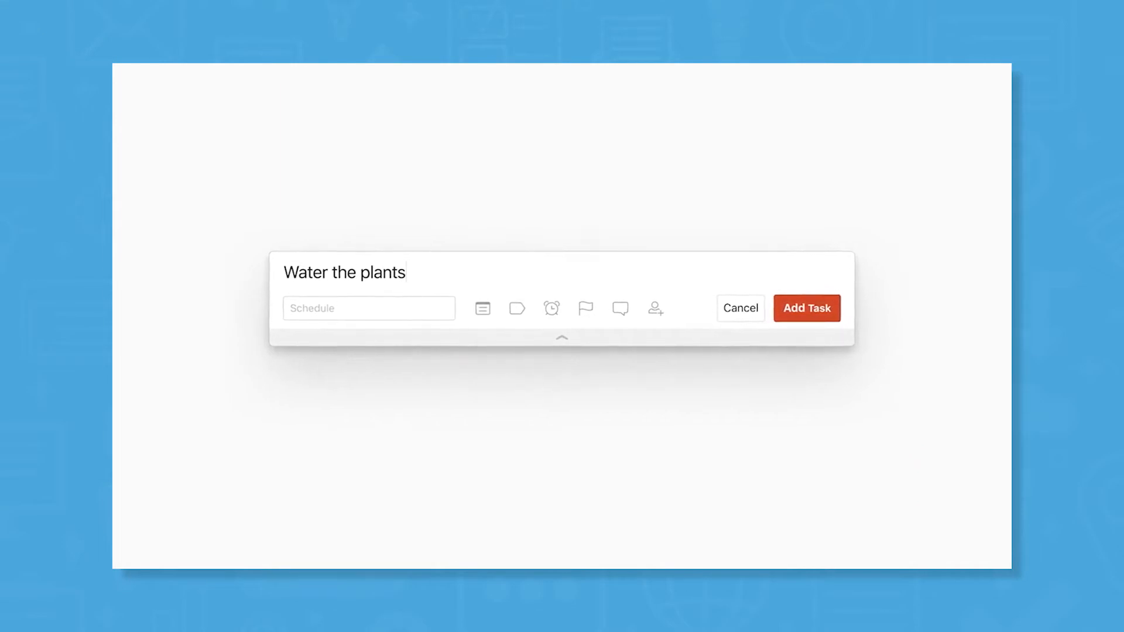
type("every monday House")
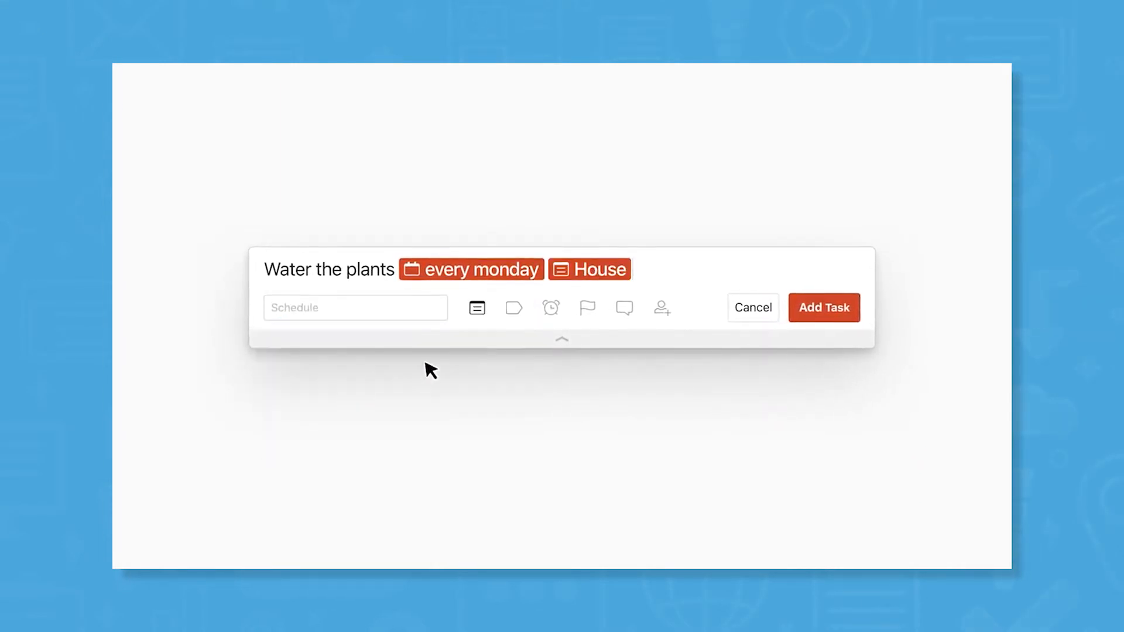
left_click(586, 306)
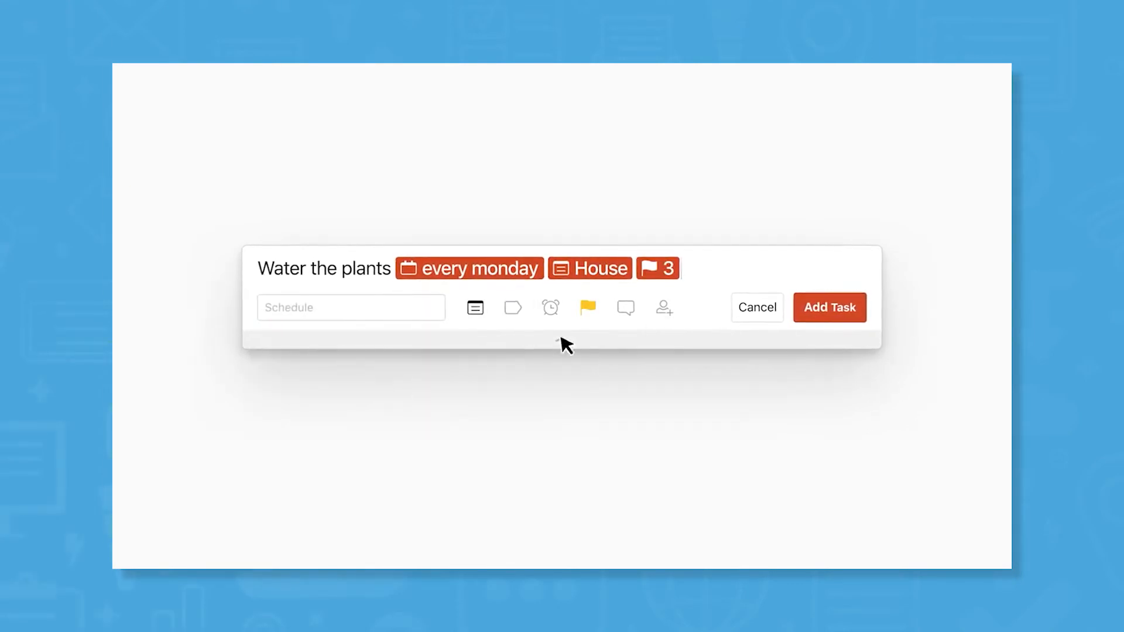
left_click(663, 308)
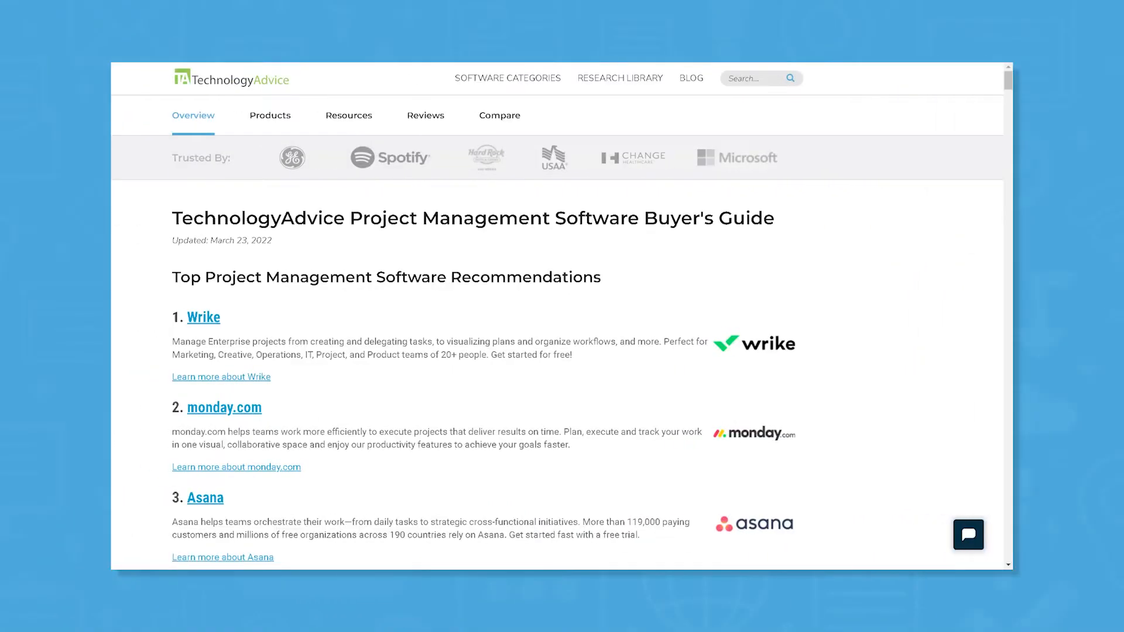
Step: Scroll the buyer's guide down through all ten recommended tools to ProWorkflow
scroll("down", 3)
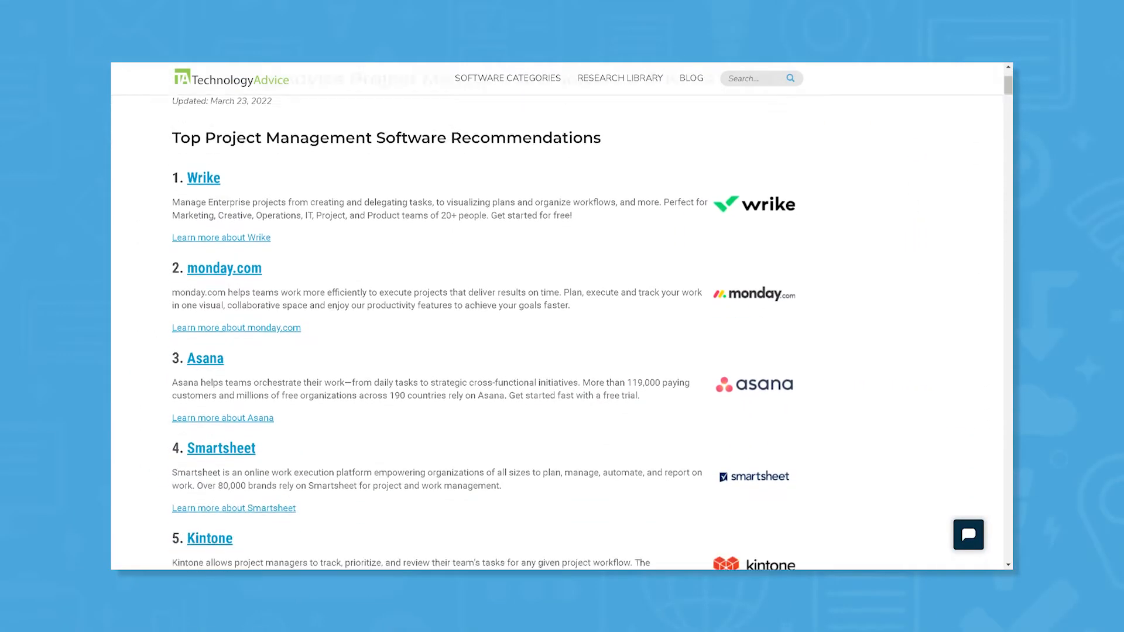
scroll("down", 3)
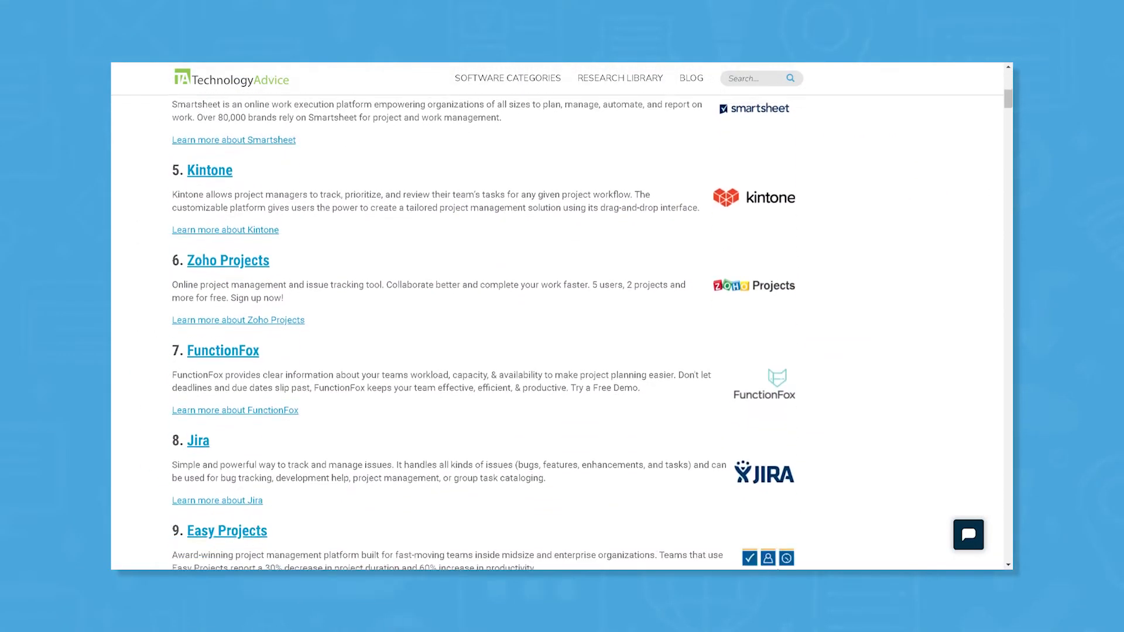
scroll("down", 3)
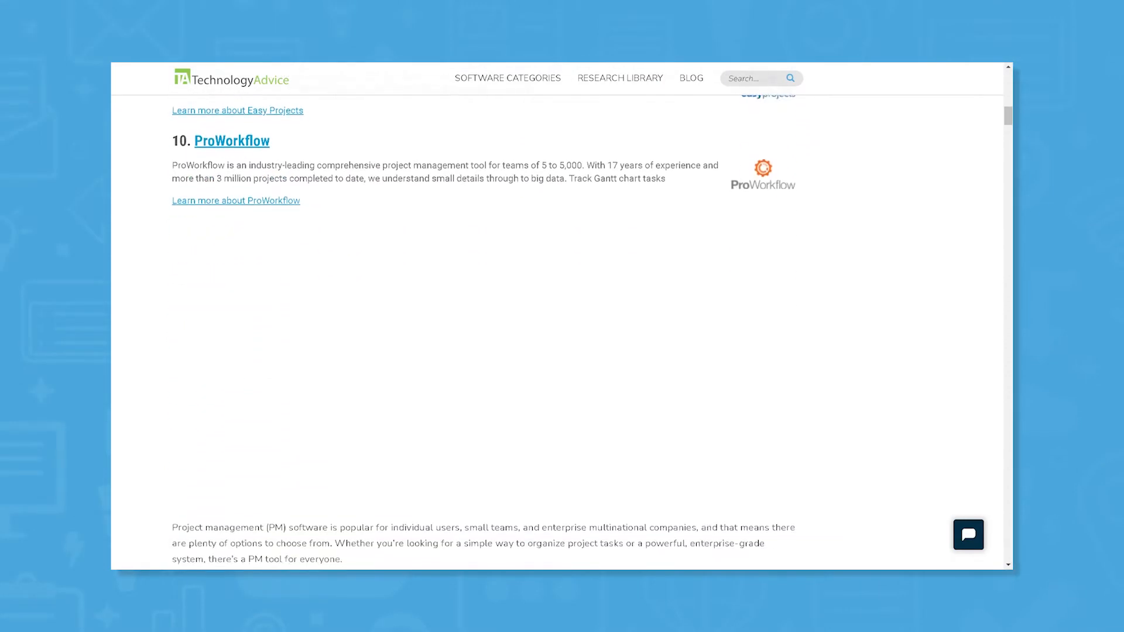
scroll("down", 3)
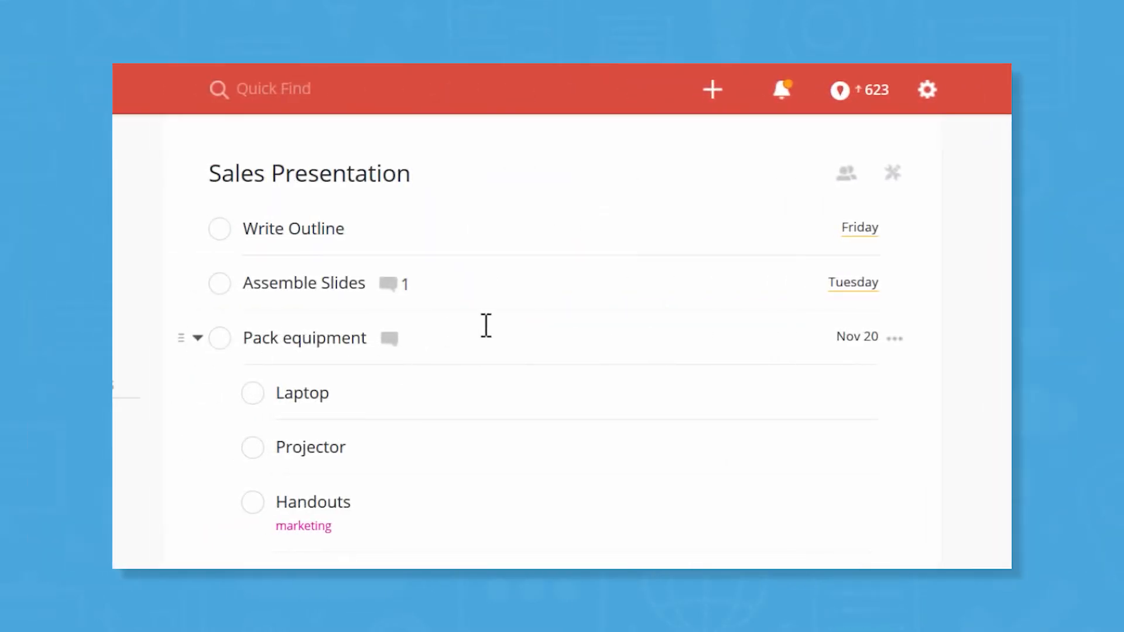
Step: Export the Sales Presentation project as a CSV template saved to a file
left_click(893, 174)
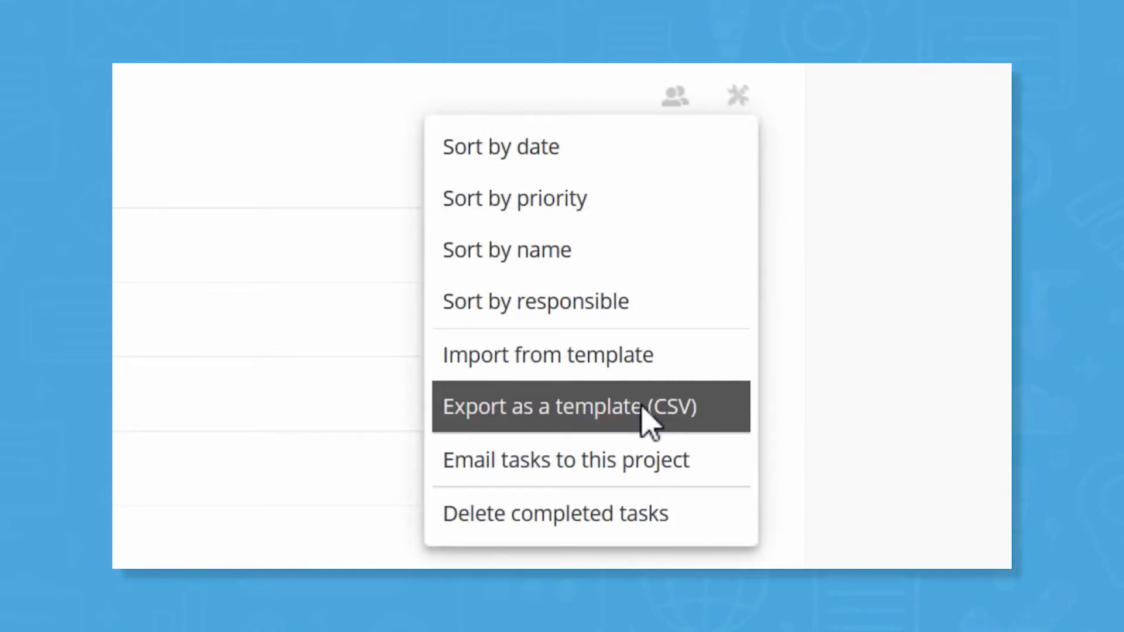
left_click(563, 406)
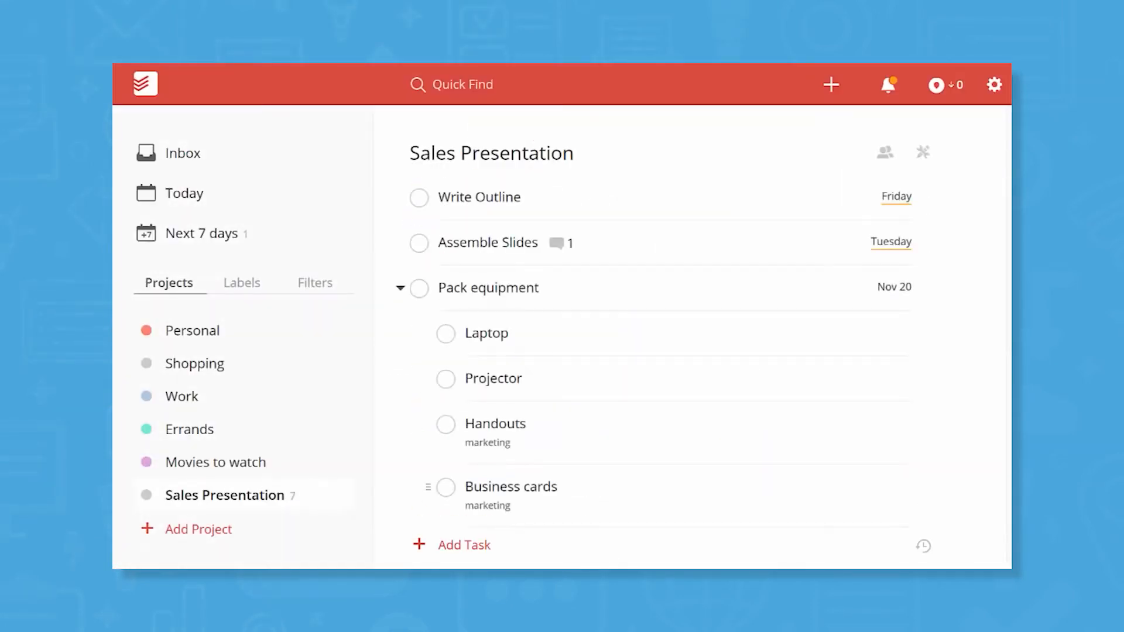
left_click(924, 152)
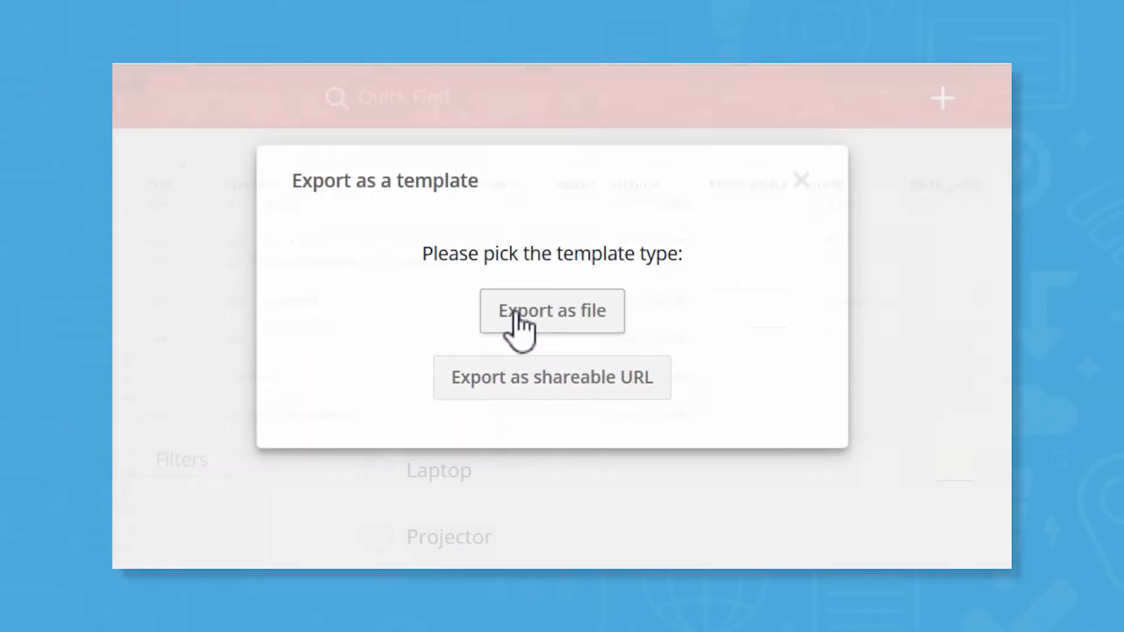
left_click(551, 311)
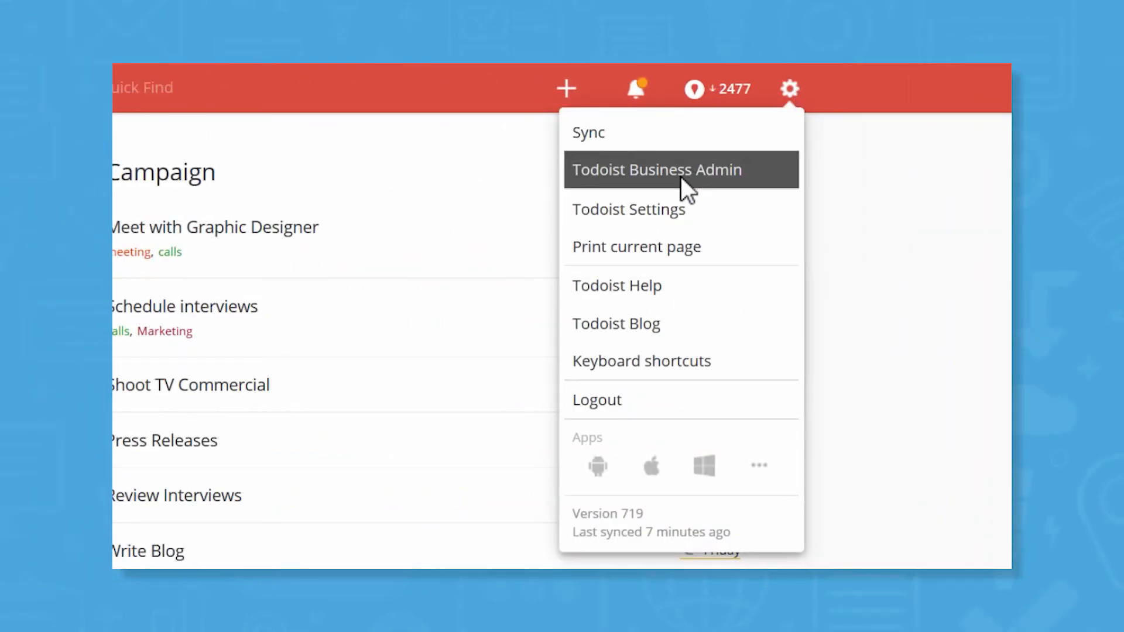
Step: Create a Todoist Business account so a Team Inbox appears beside My Inbox
left_click(656, 170)
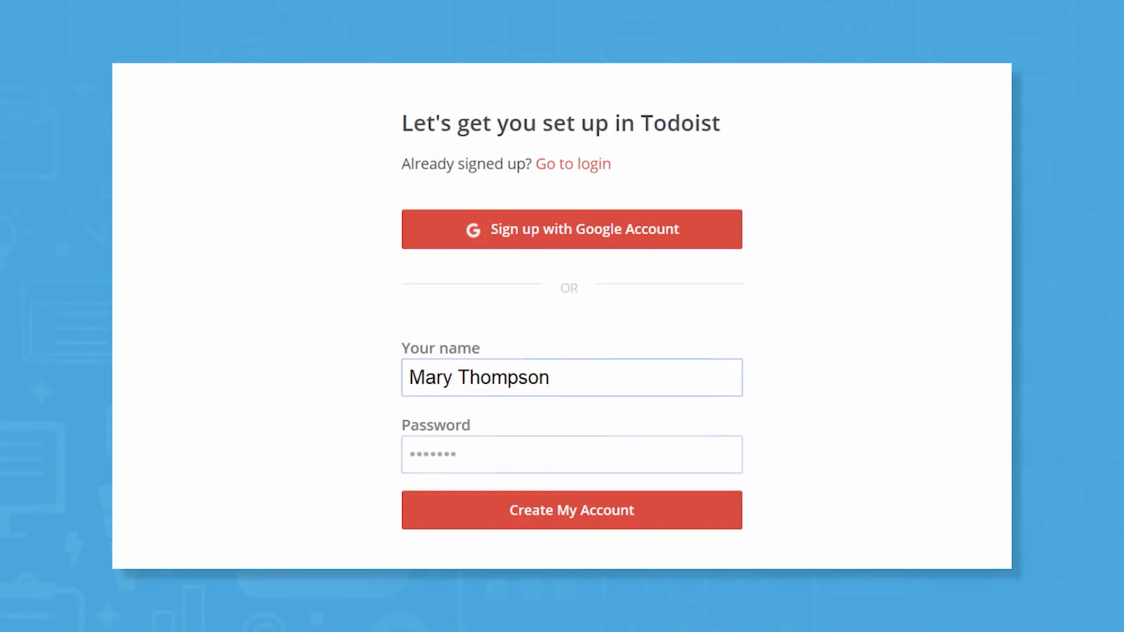
left_click(572, 510)
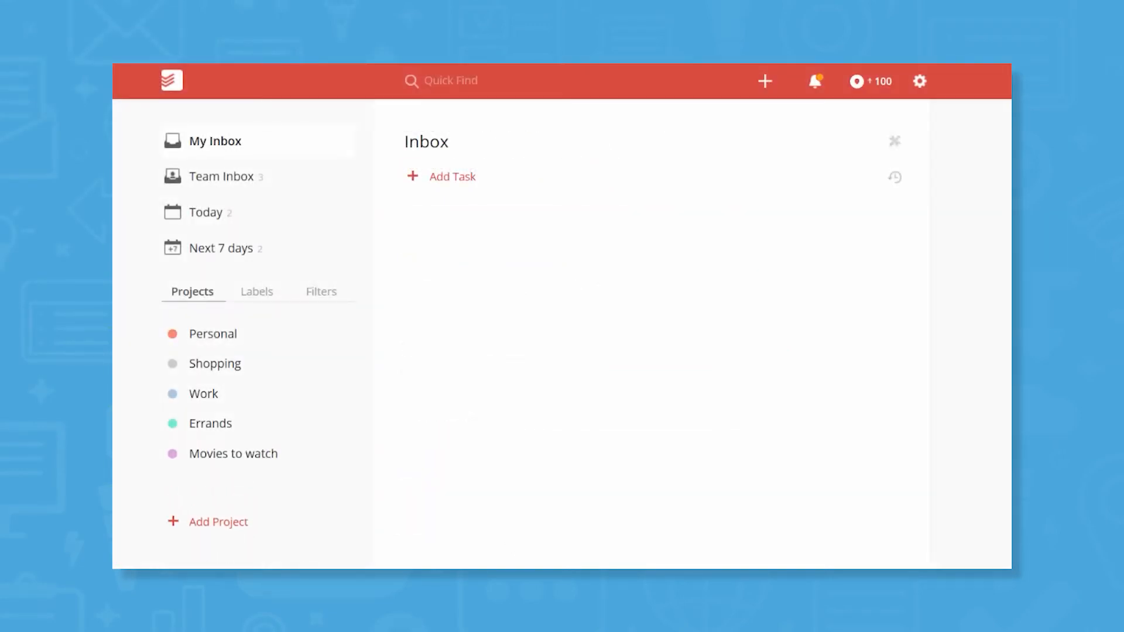
left_click(244, 484)
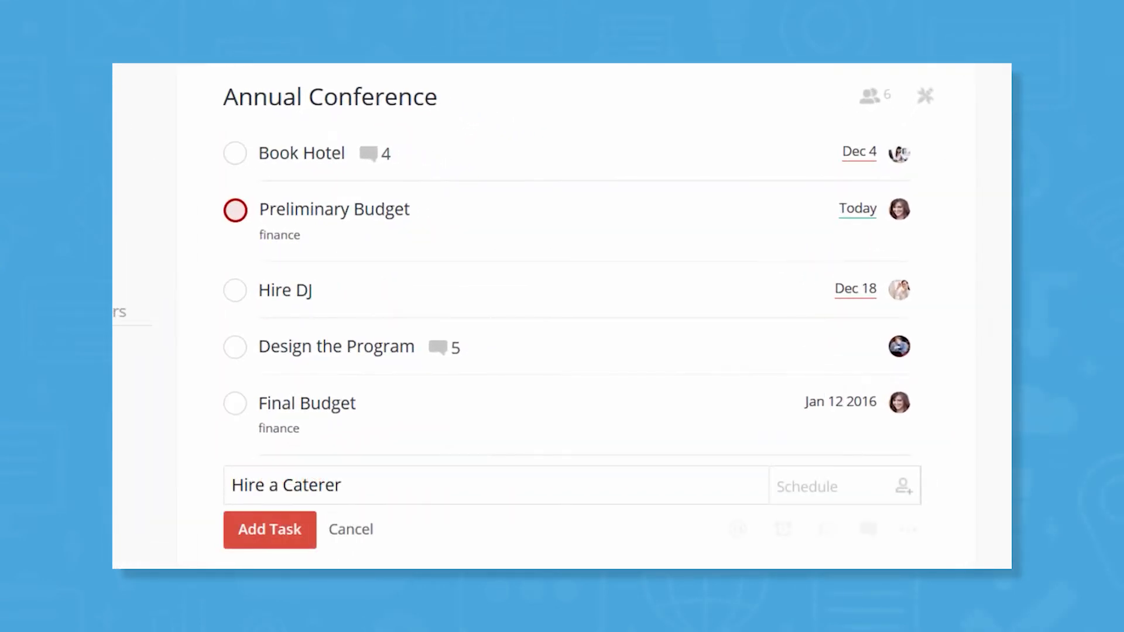
Step: Add Write Blog every Friday with Marketing and blog labels; label Schedule interviews calls and Marketing
left_click(904, 486)
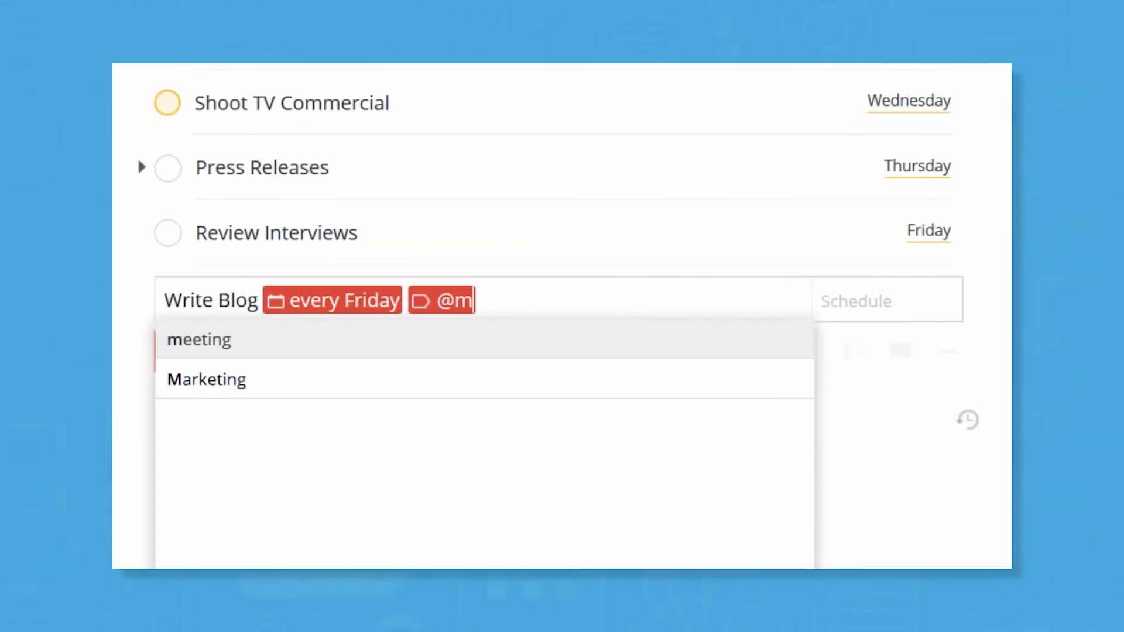
left_click(206, 380)
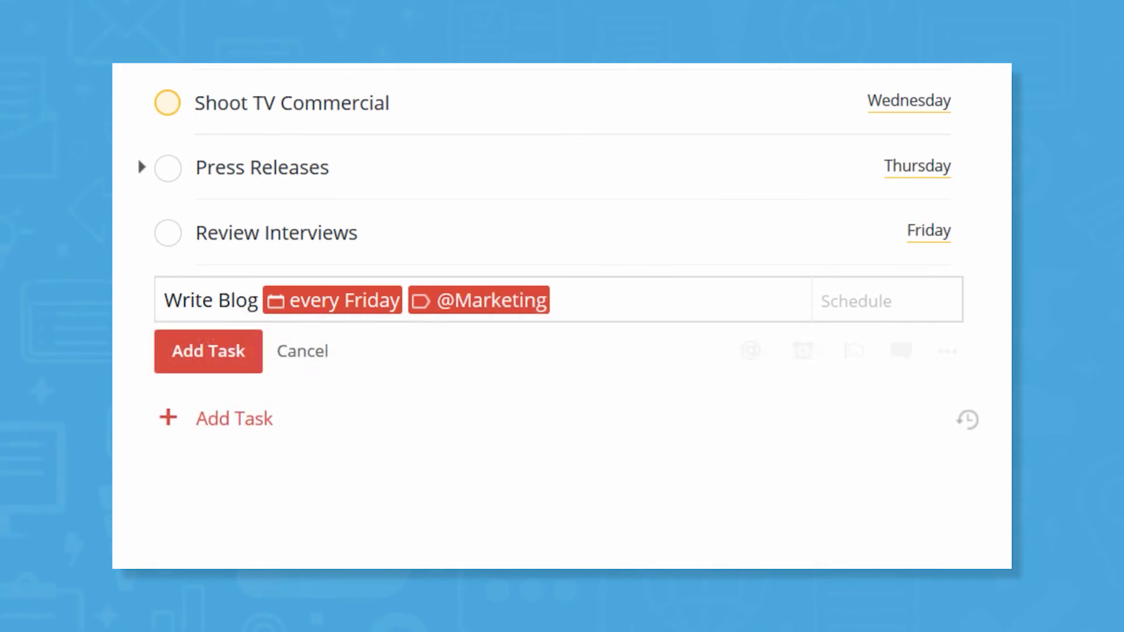
type("@blog")
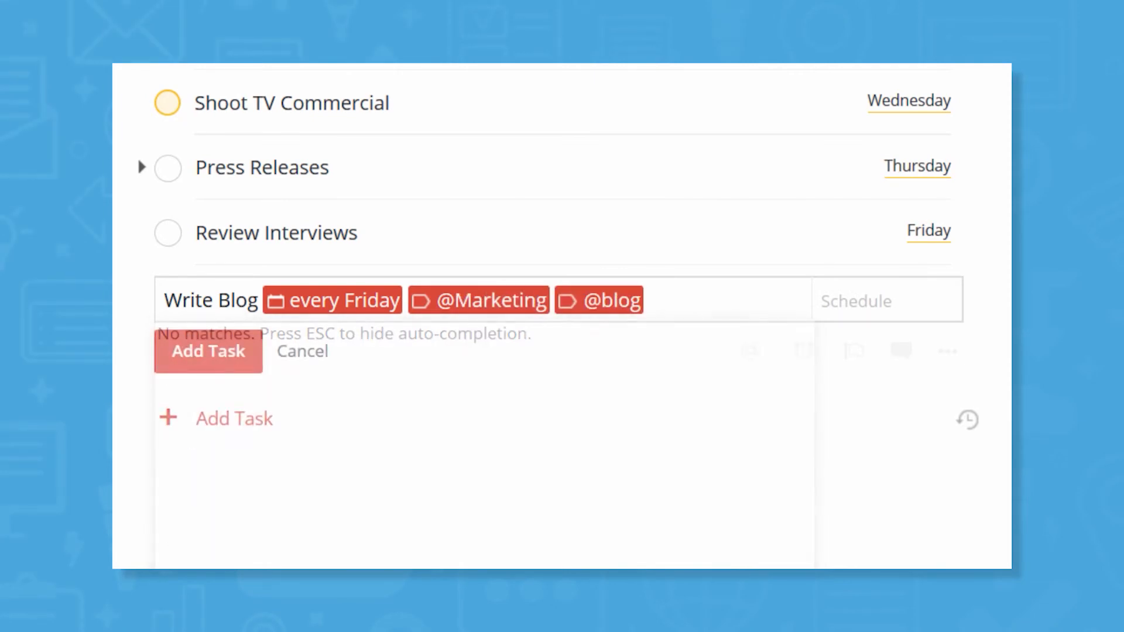
left_click(209, 351)
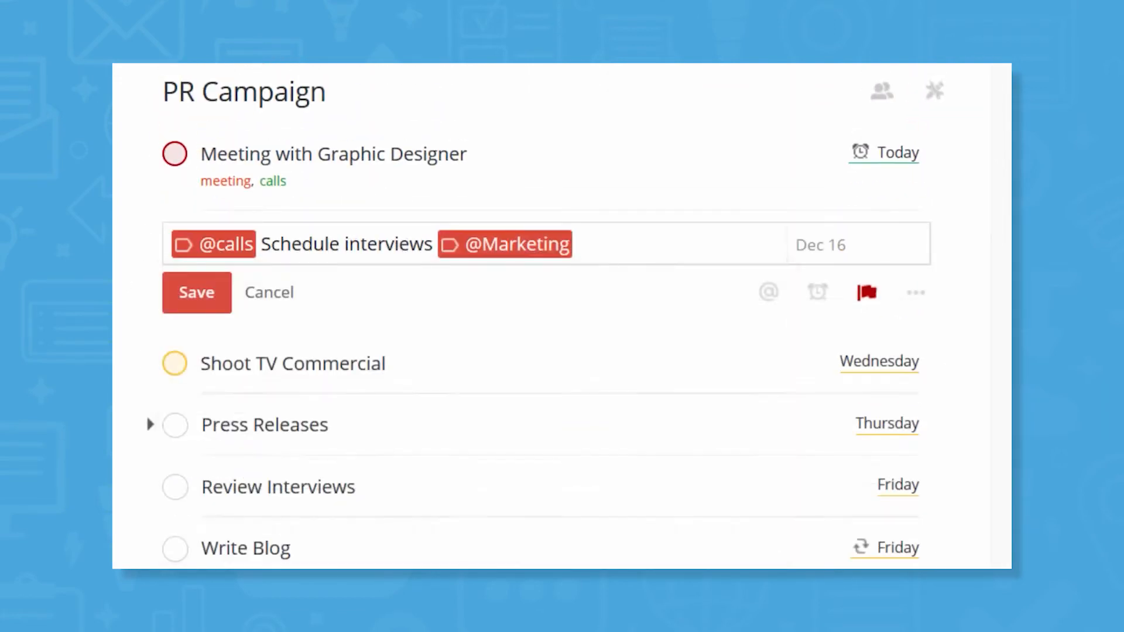
left_click(195, 293)
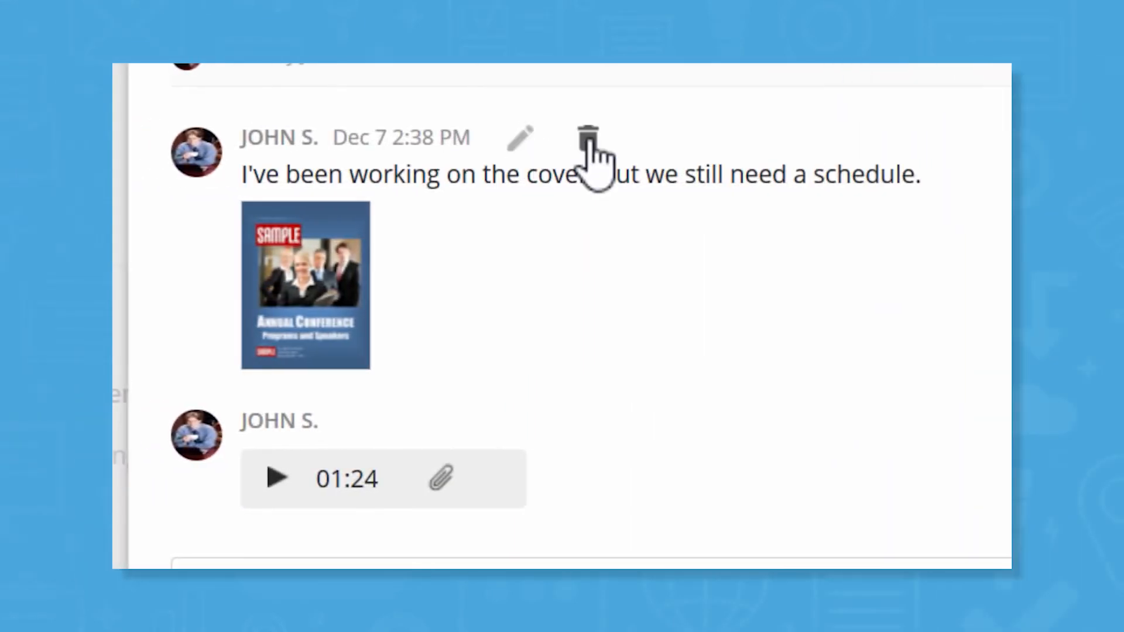
Step: Reply thanking Rachel in the task comments and pick one teammate to notify
left_click(305, 286)
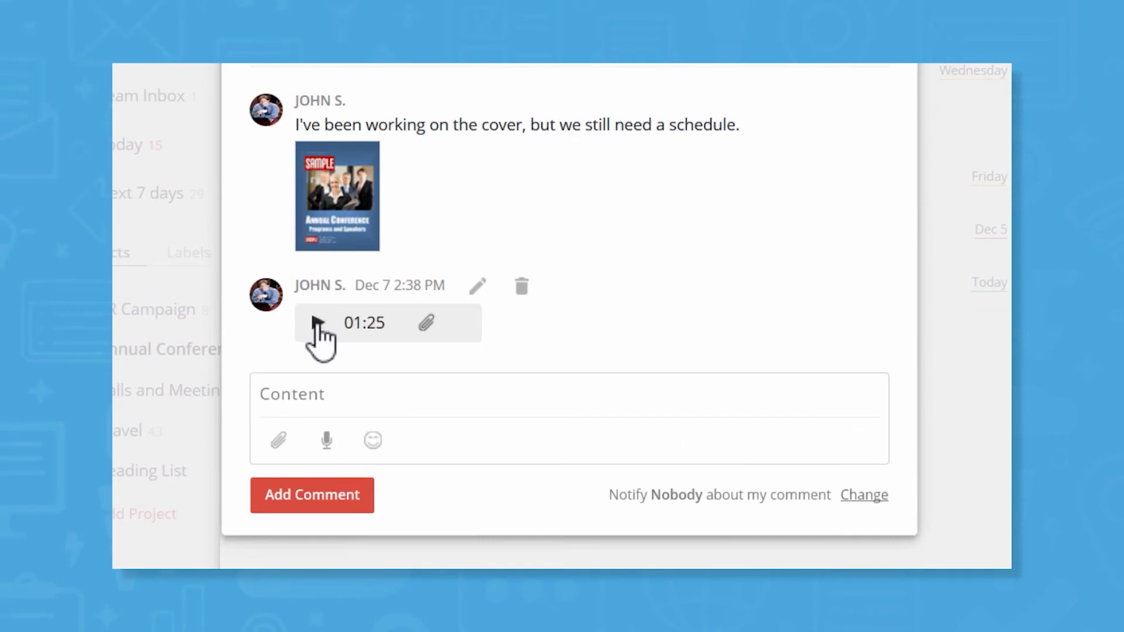
scroll("down", 3)
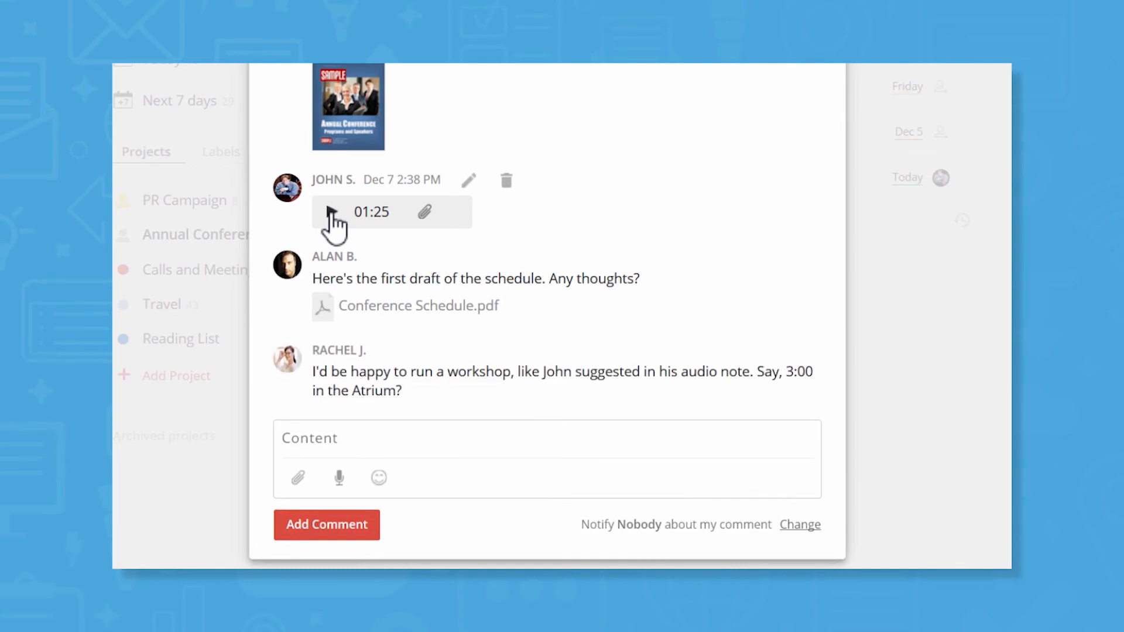
left_click(799, 525)
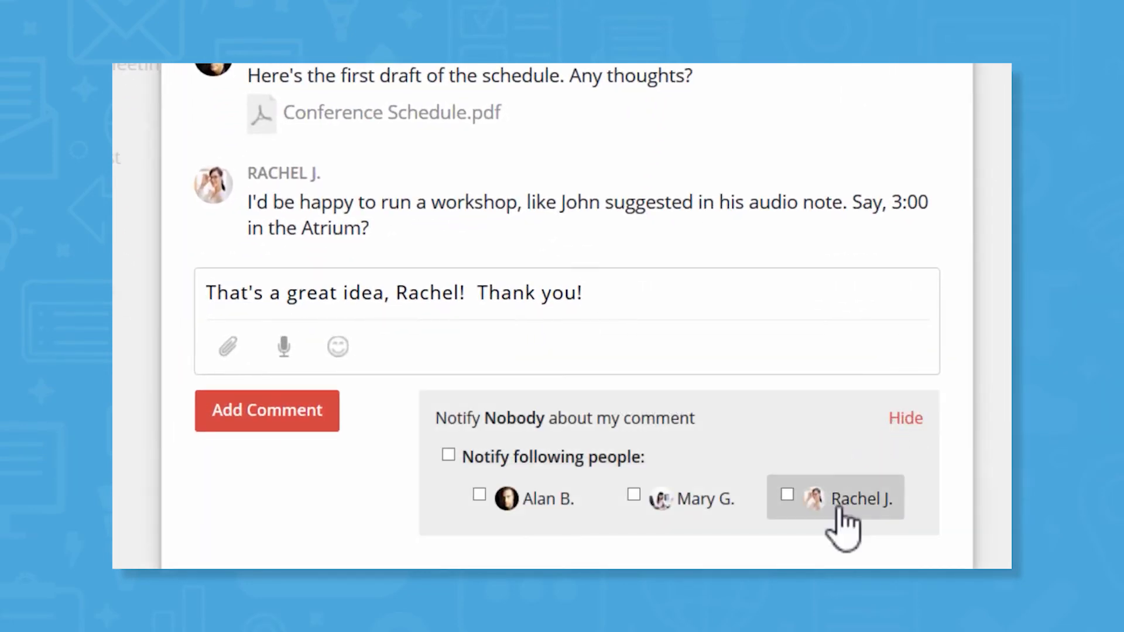
left_click(787, 494)
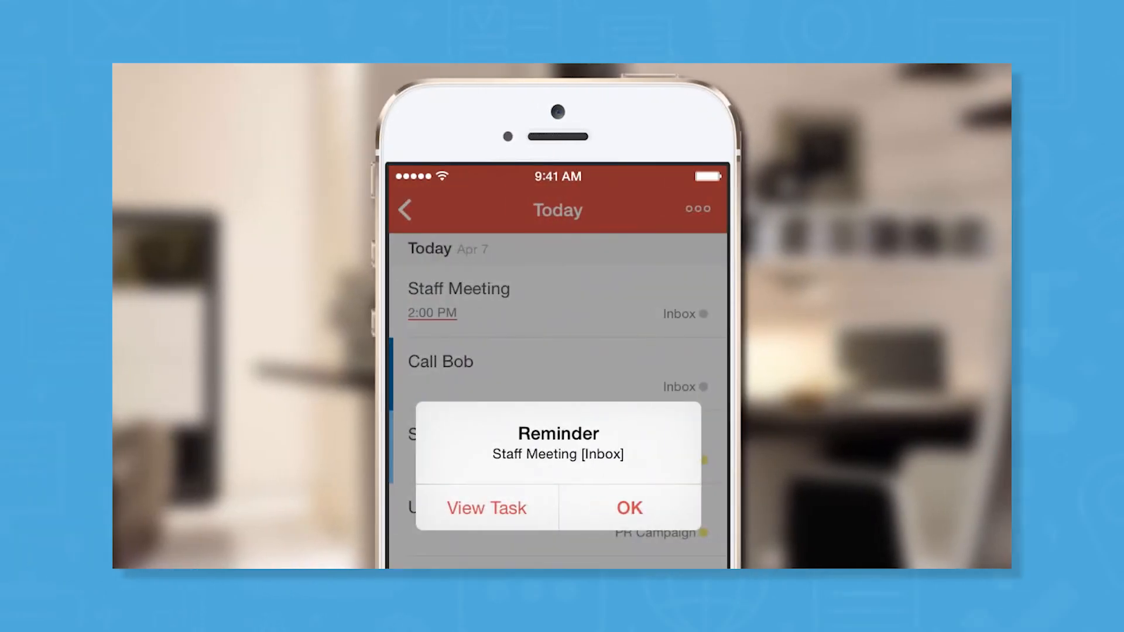
Step: Dismiss the Staff Meeting alert and start a time-and-date reminder for Call Bob
left_click(628, 508)
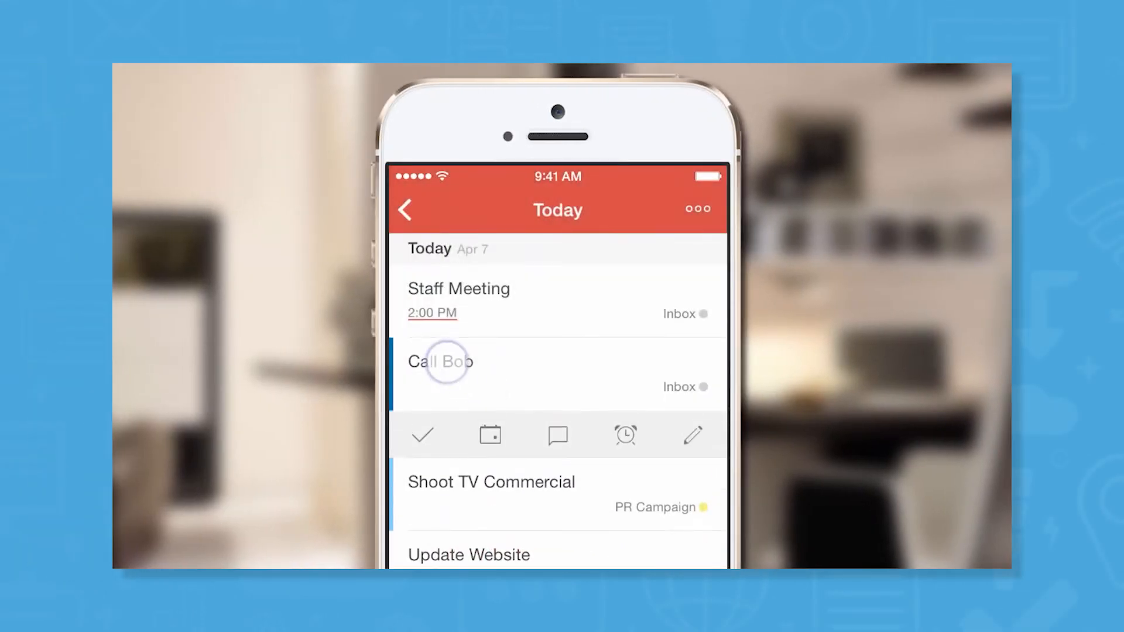
left_click(626, 436)
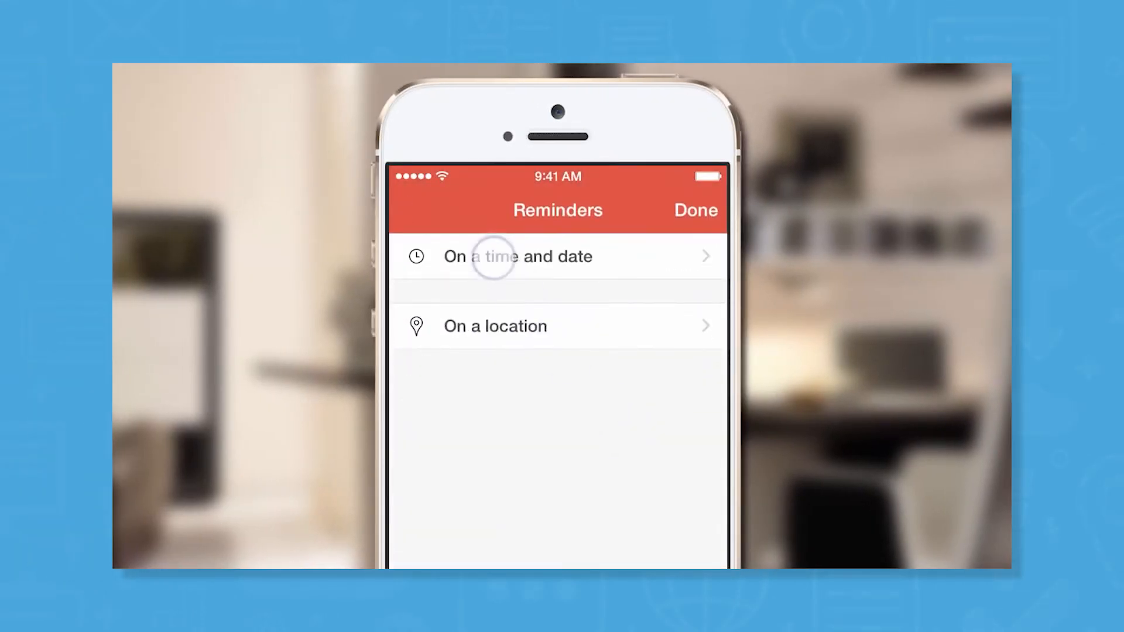
left_click(517, 256)
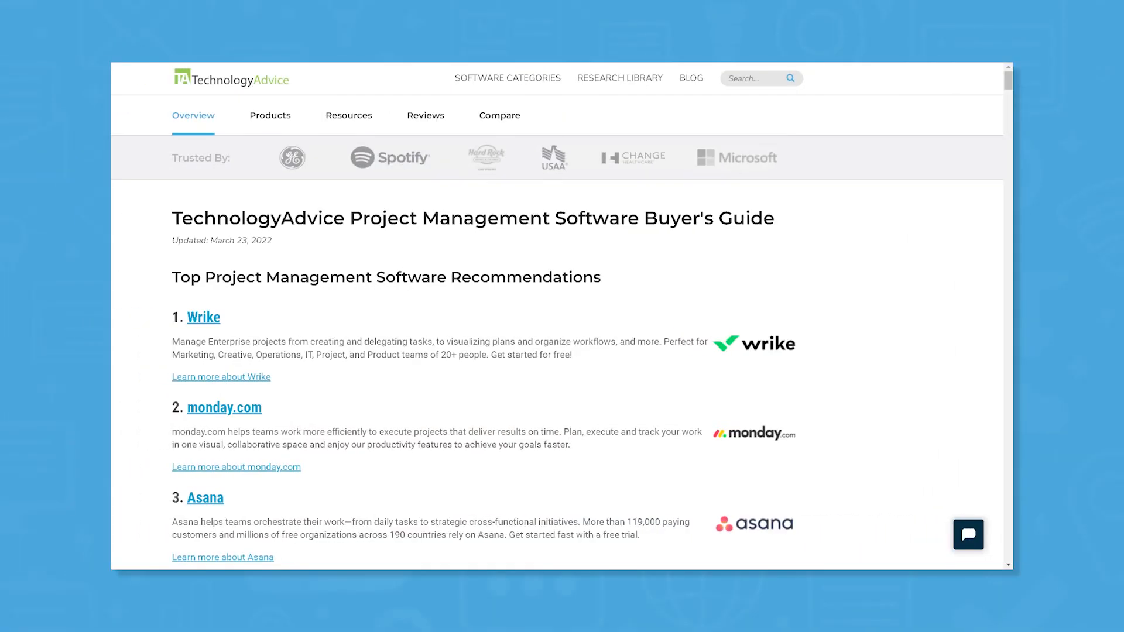
Step: Scroll the buyer's guide down to the tenth recommendation, ProWorkflow
scroll("down", 3)
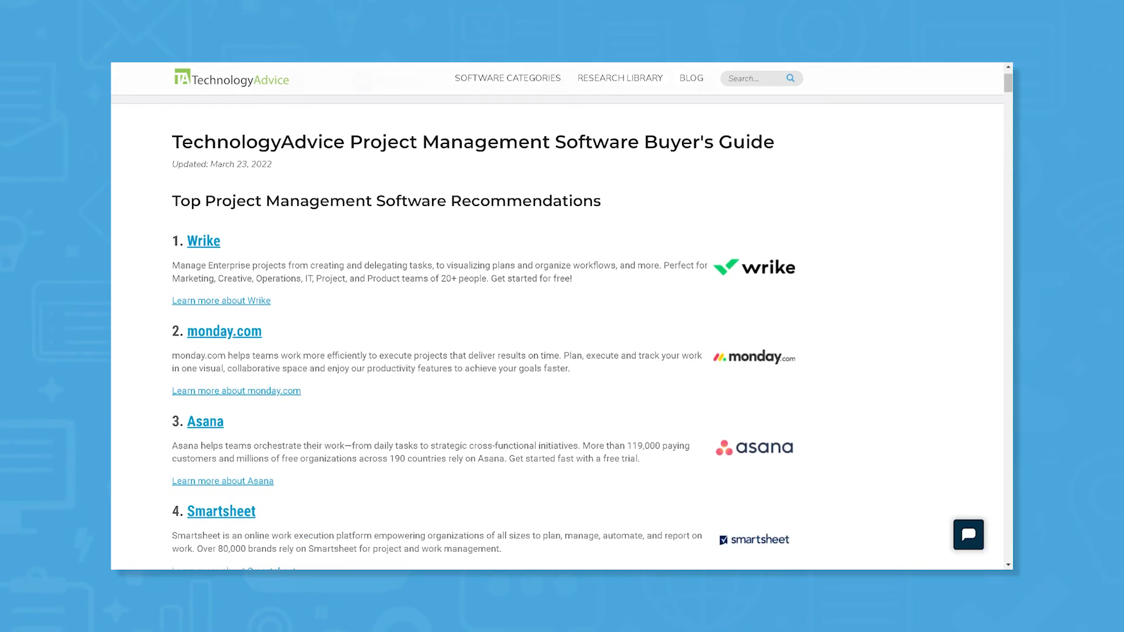
scroll("down", 3)
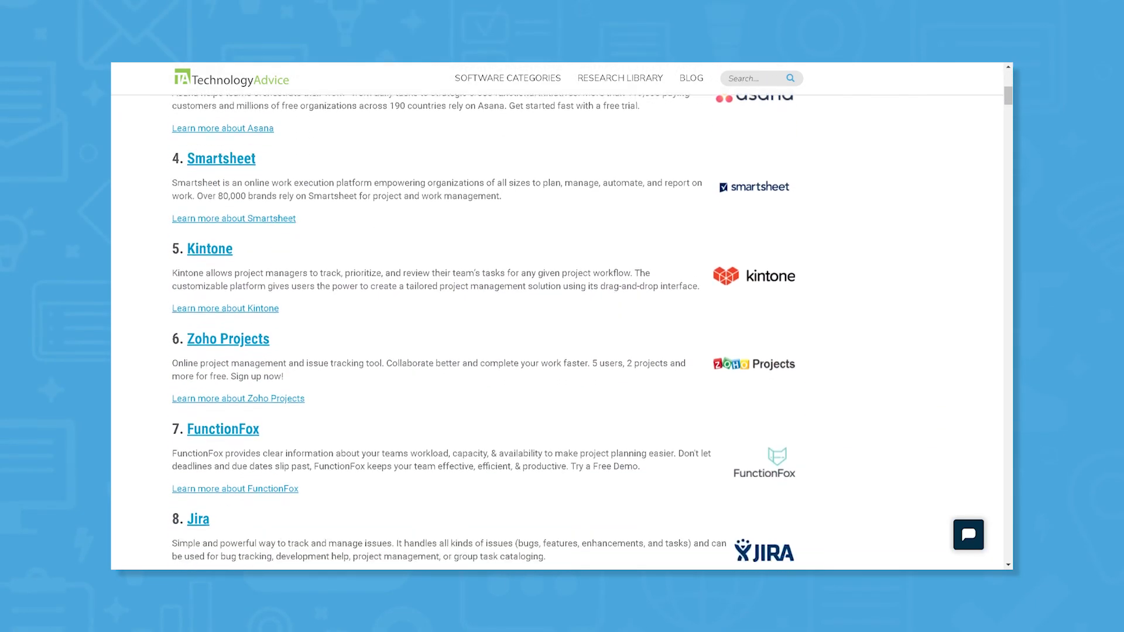
scroll("down", 3)
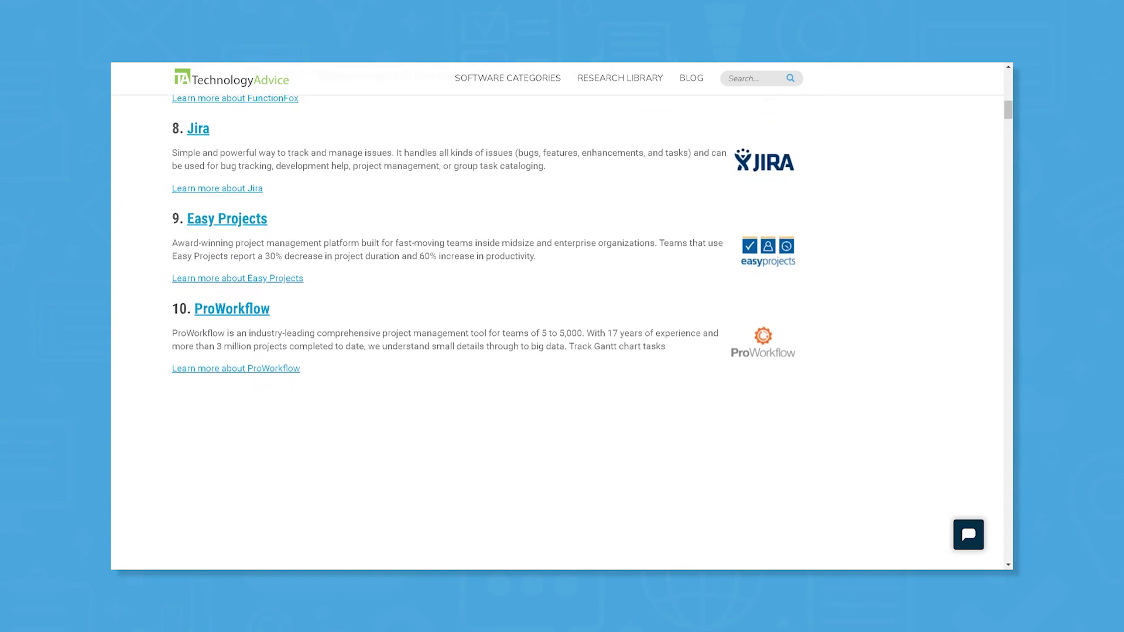